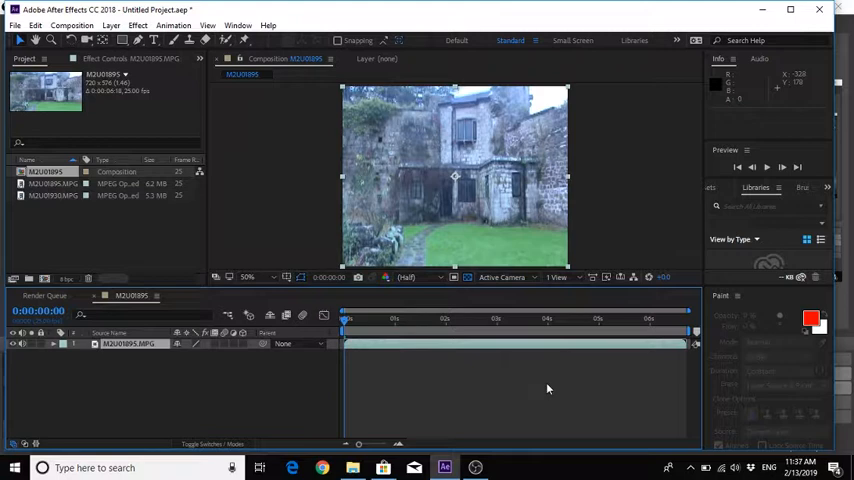
mouse_move(164, 240)
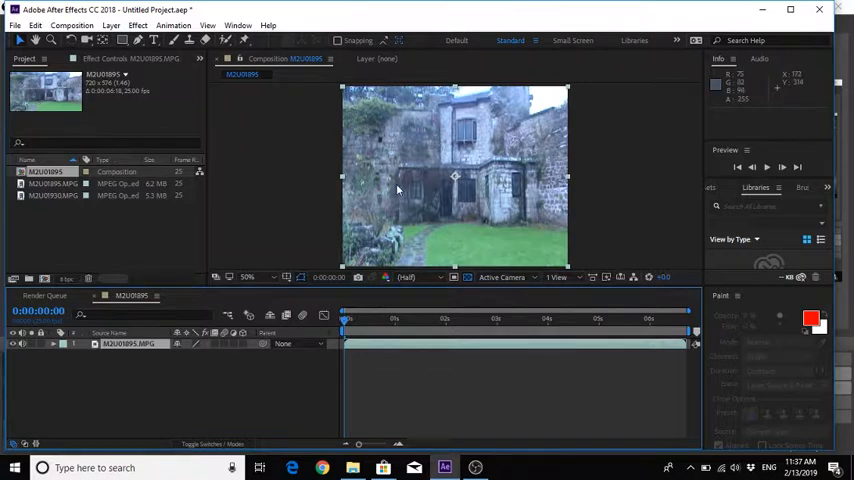
mouse_move(336, 148)
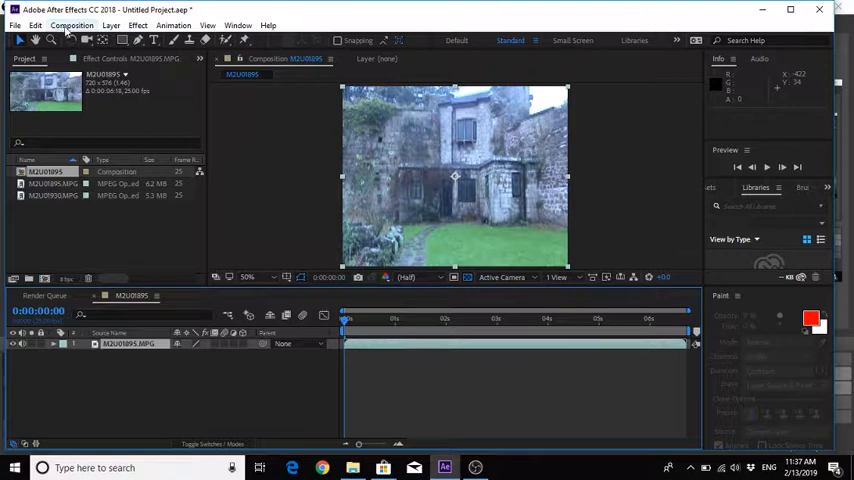
Open Composition Settings for the image sequence composition from the Composition menu.
click(92, 26)
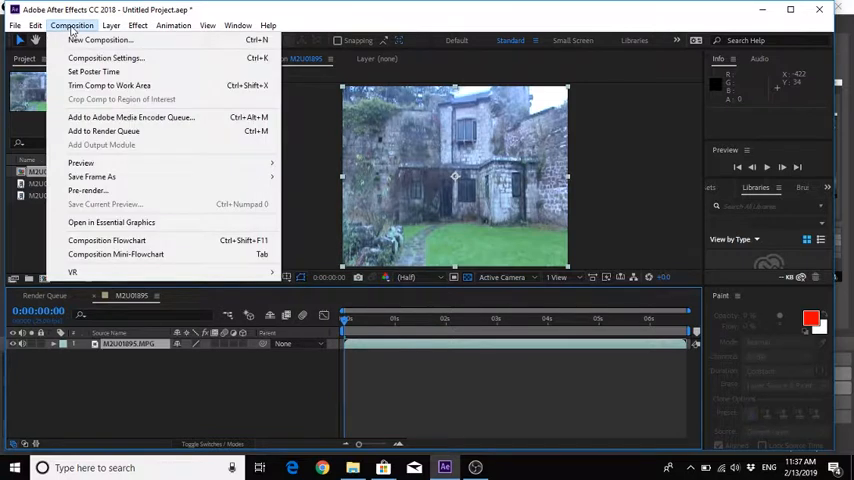
mouse_move(110, 58)
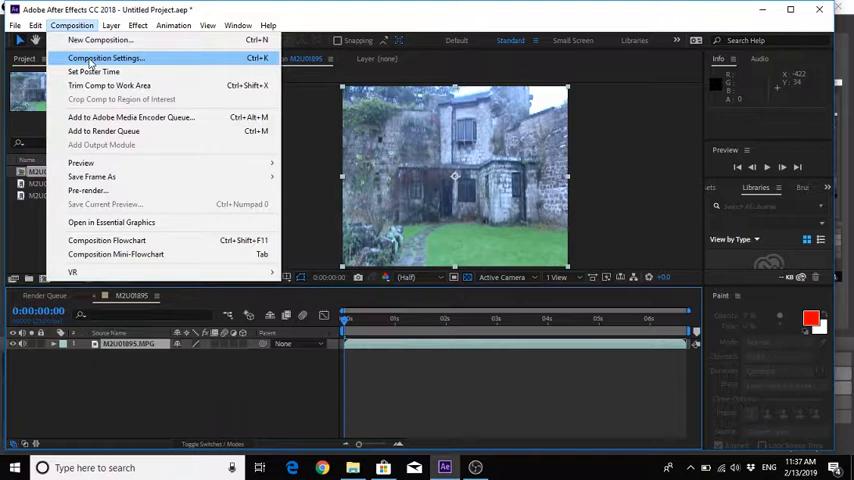
click(104, 58)
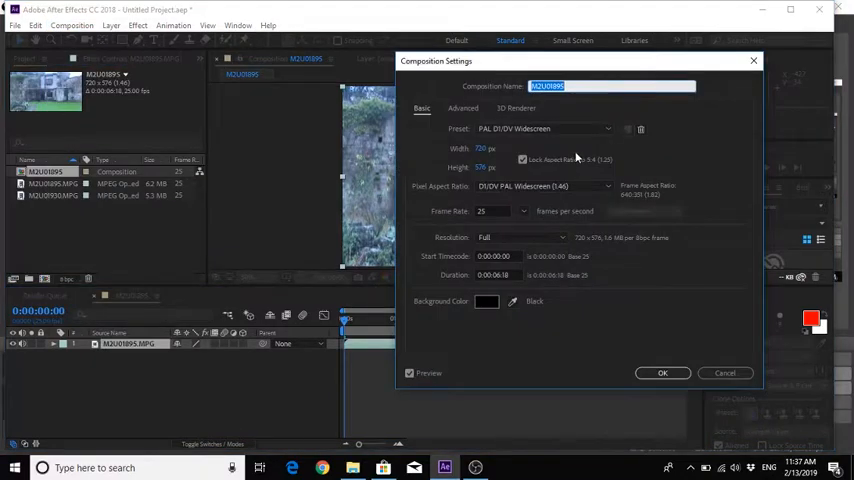
mouse_move(594, 148)
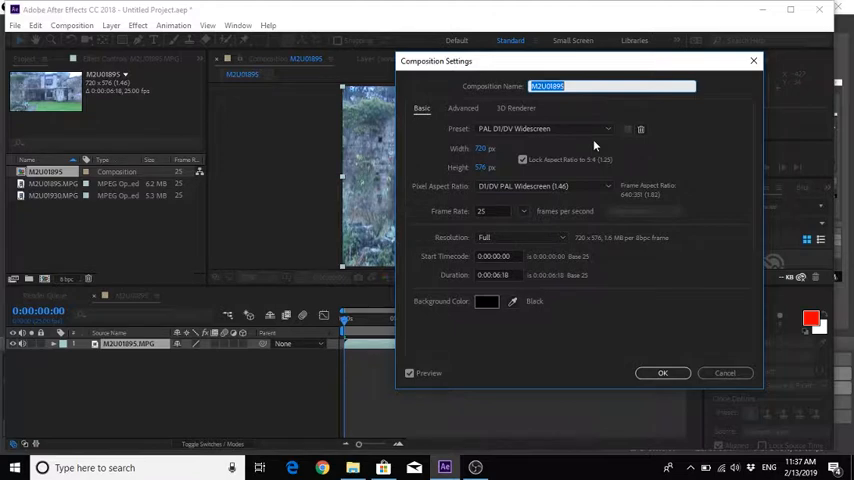
mouse_move(496, 150)
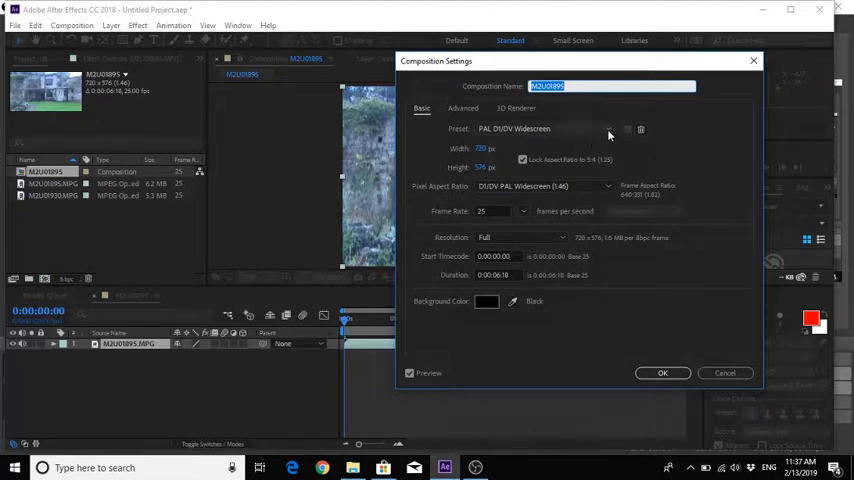
Apply the PAL D1/DV Widescreen Square Pixel preset and confirm the composition settings.
click(608, 128)
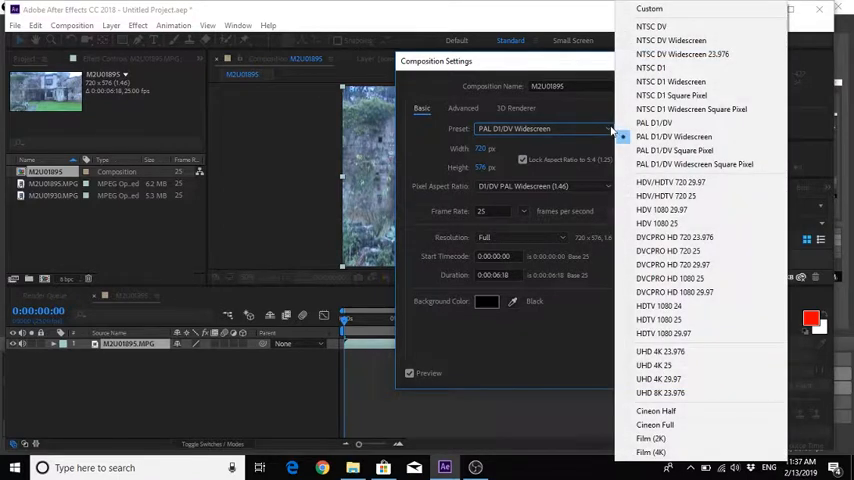
mouse_move(694, 164)
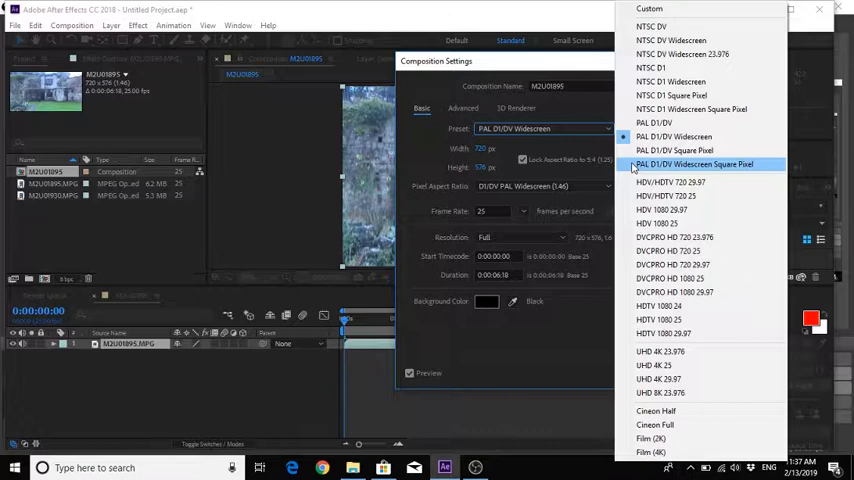
click(704, 164)
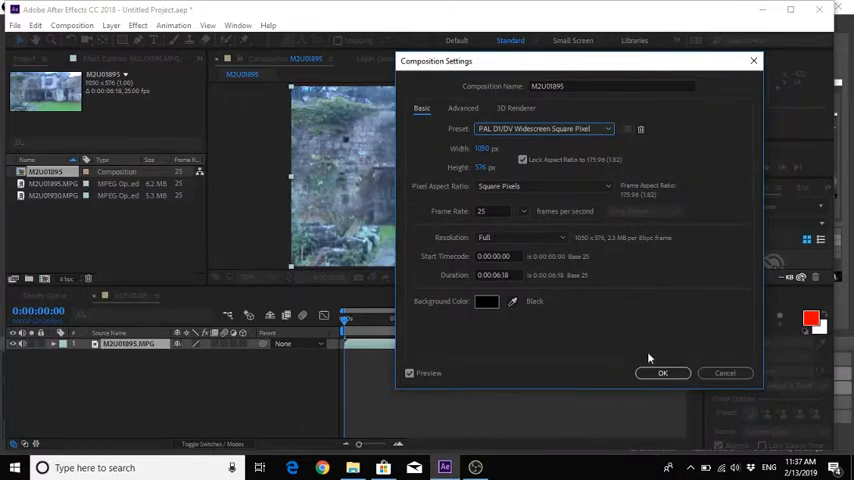
click(664, 372)
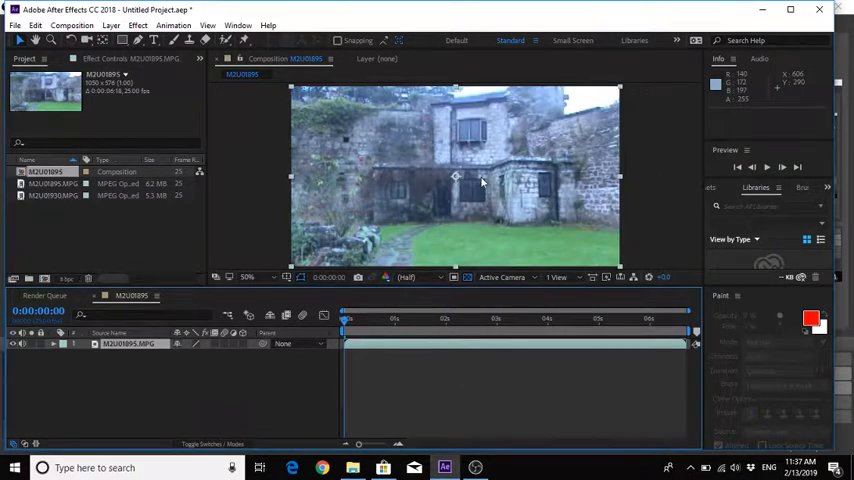